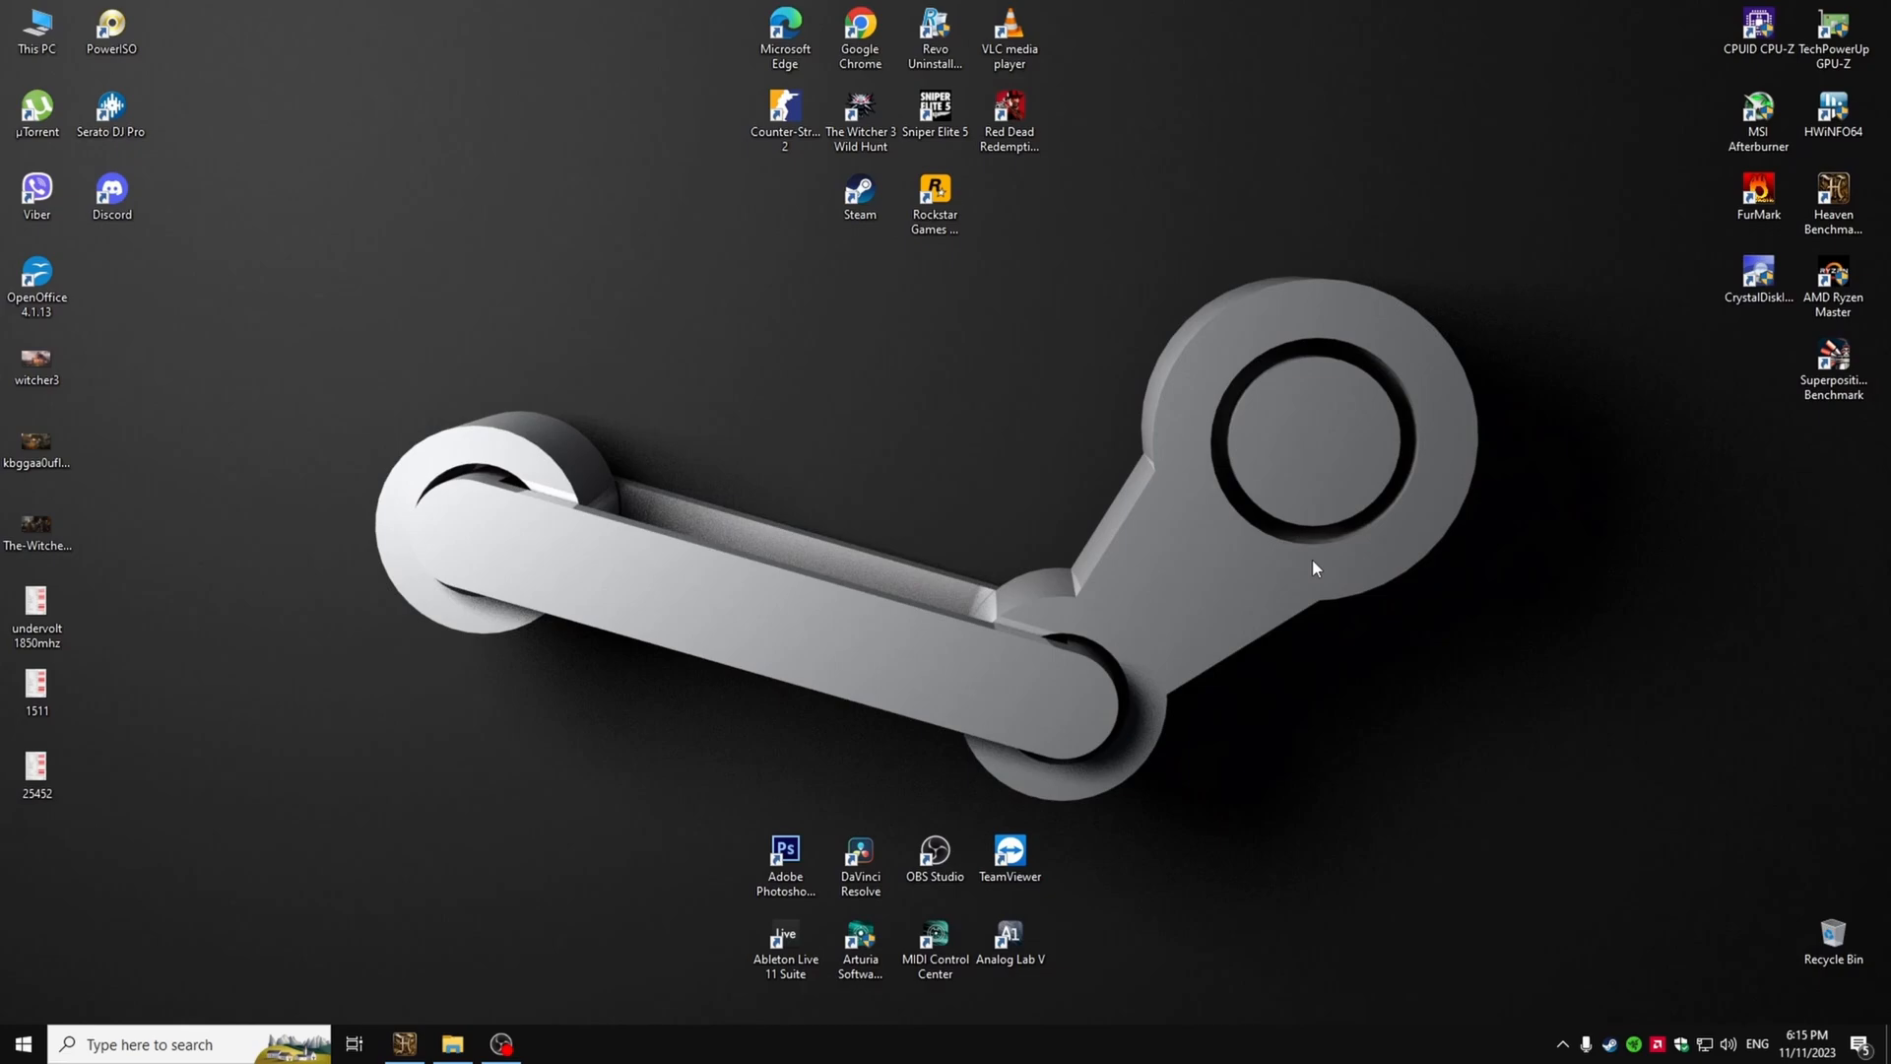
- Launch the Unigine Heaven Benchmark 4.0 shortcut from the Windows desktop
right_click(1316, 567)
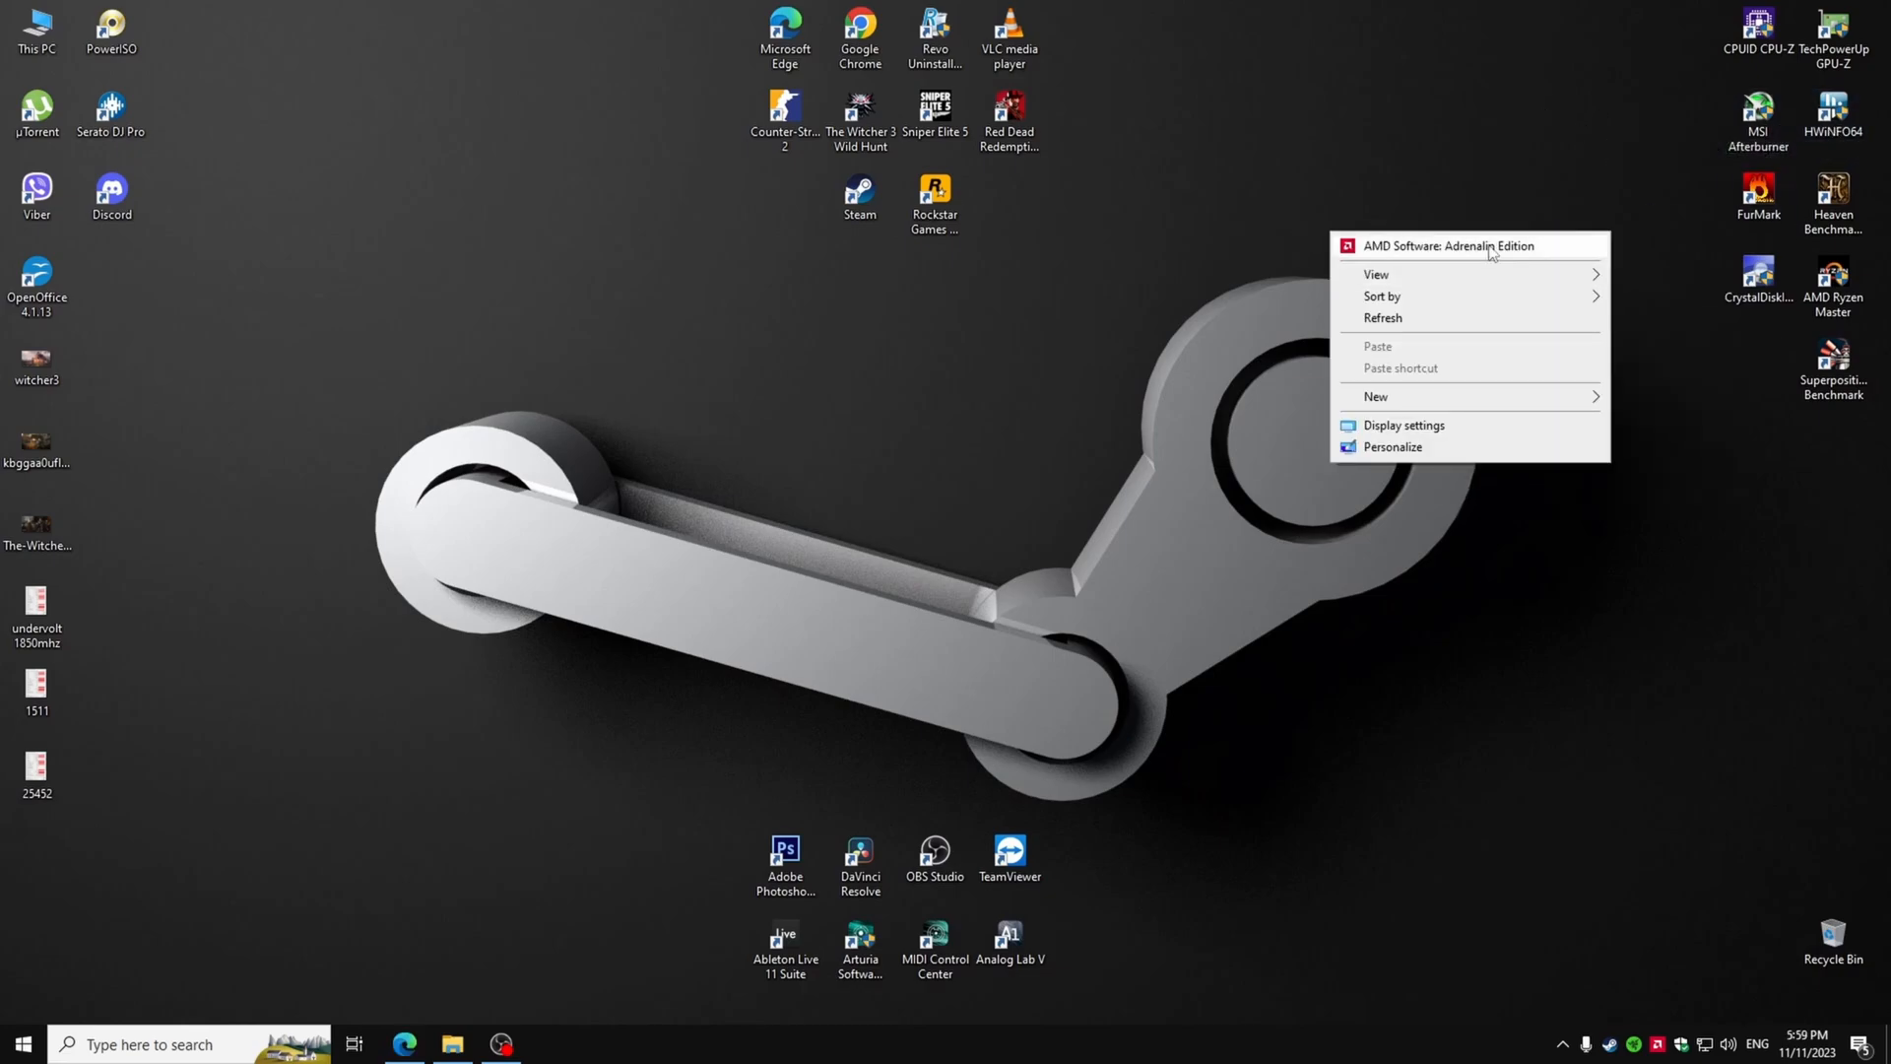
click(1469, 244)
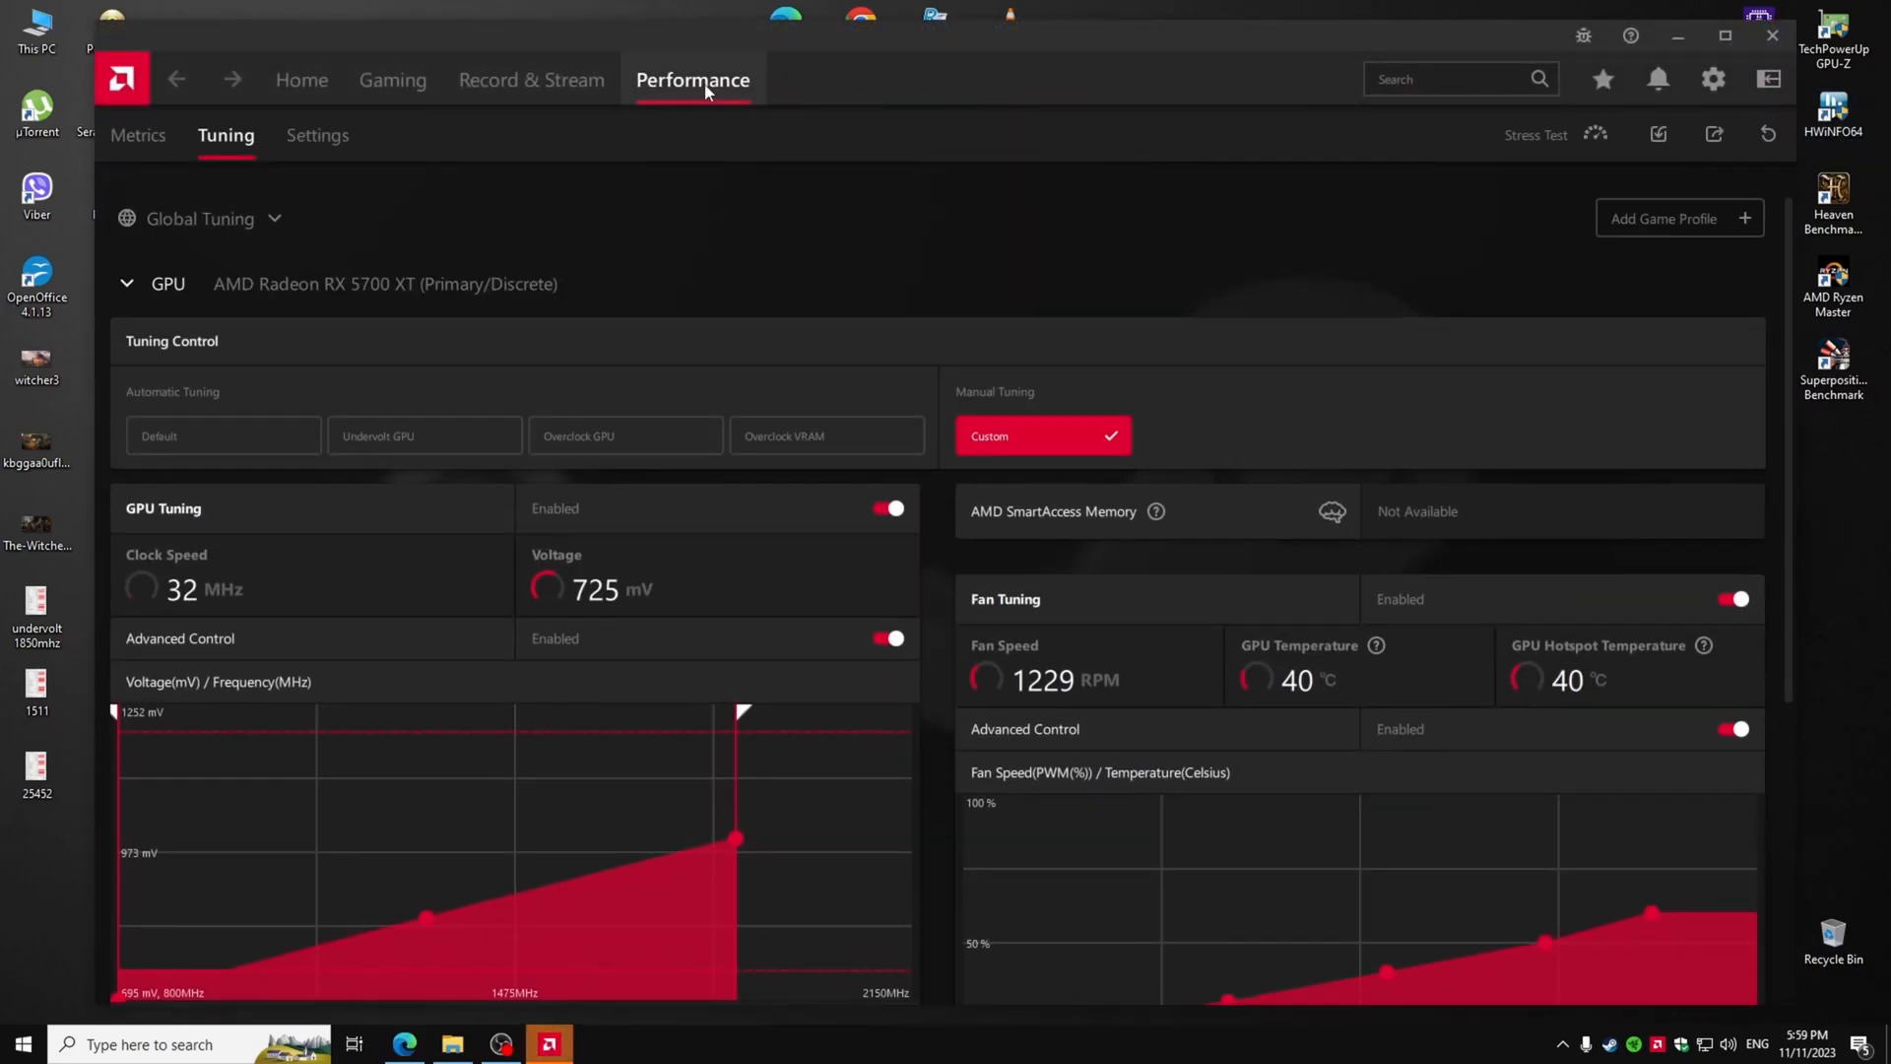
click(222, 435)
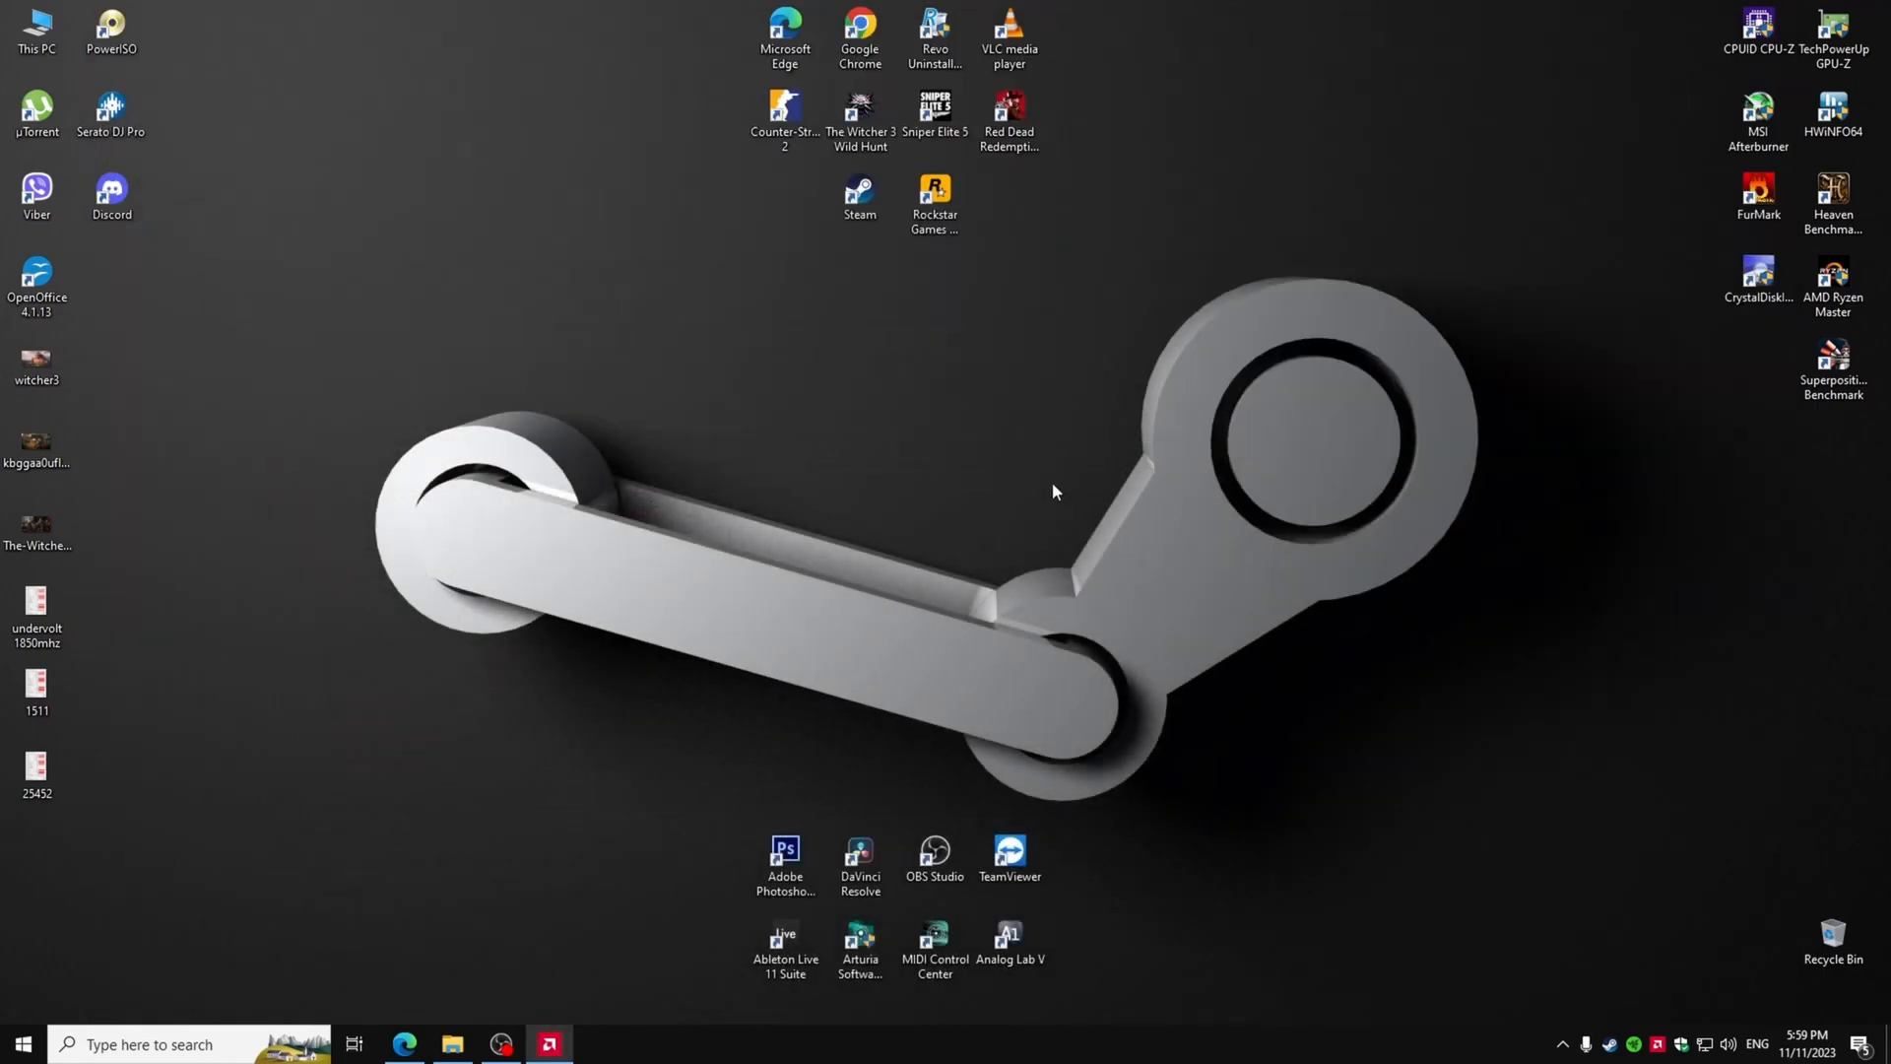
right_click(1056, 492)
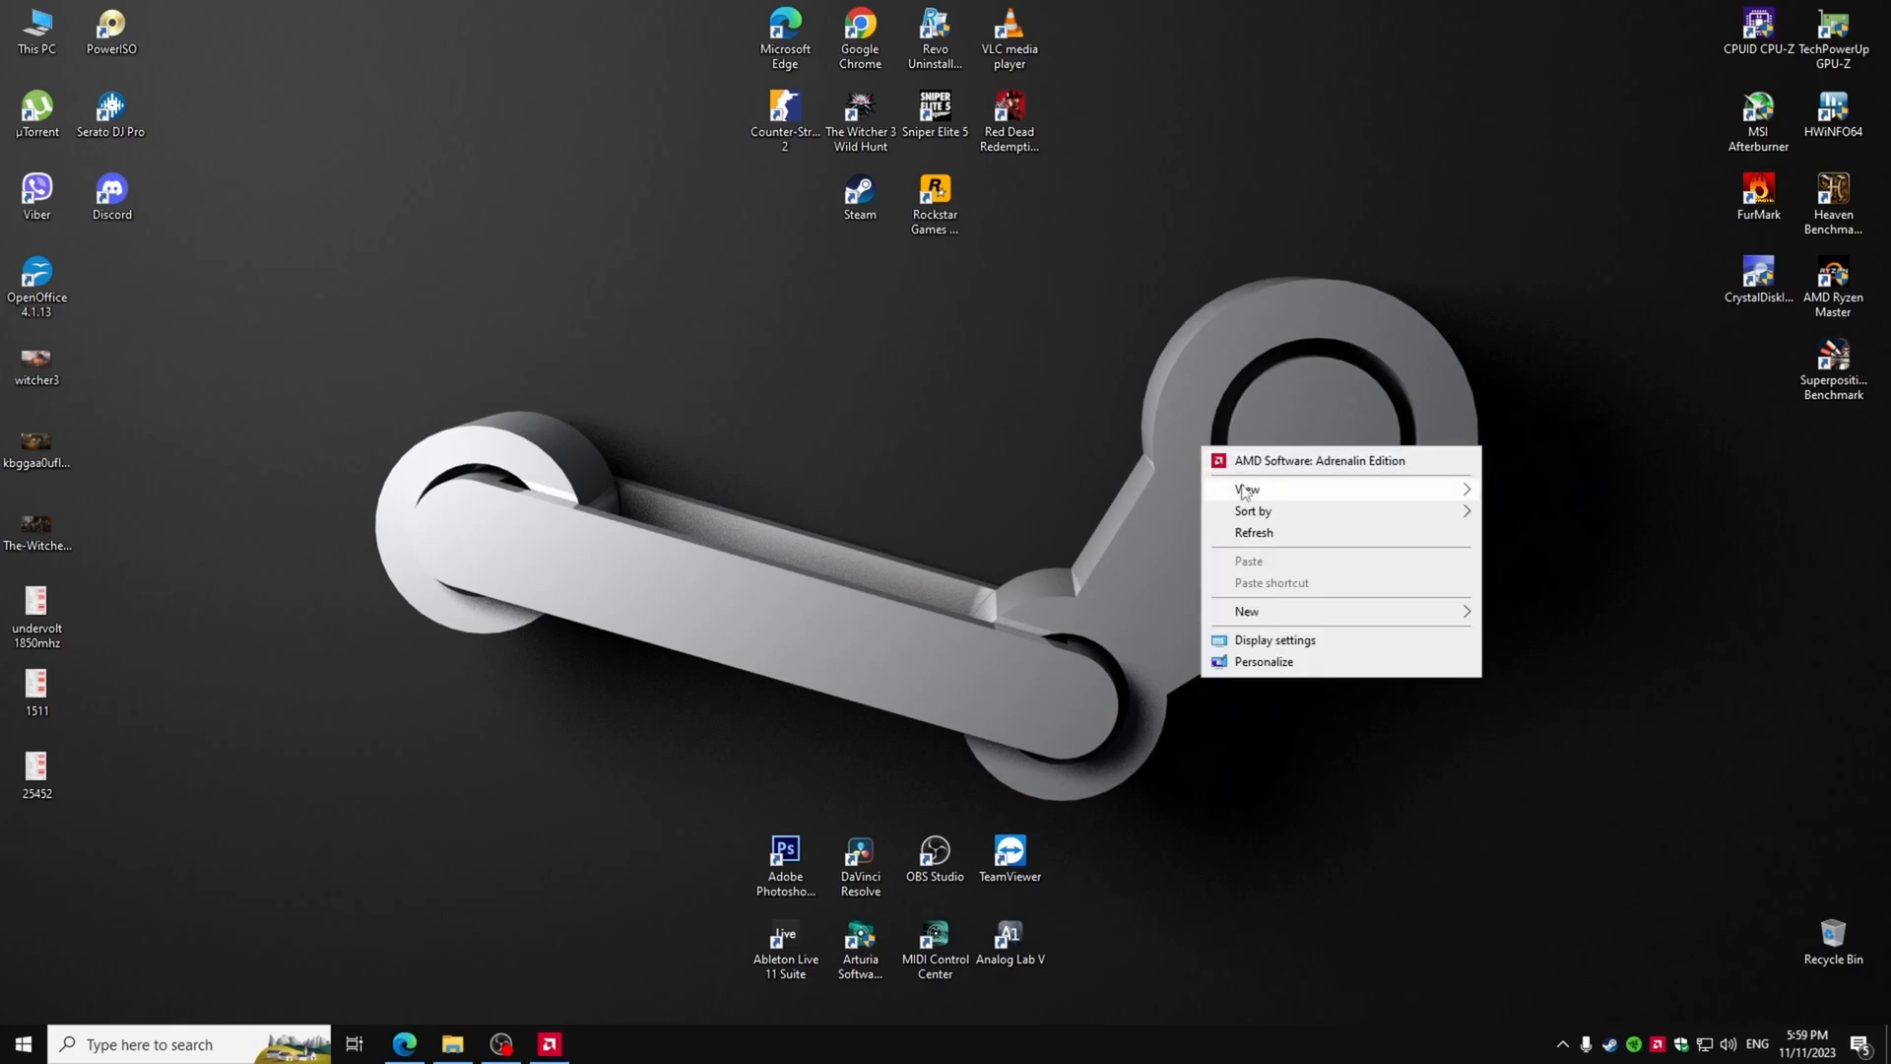
click(1491, 486)
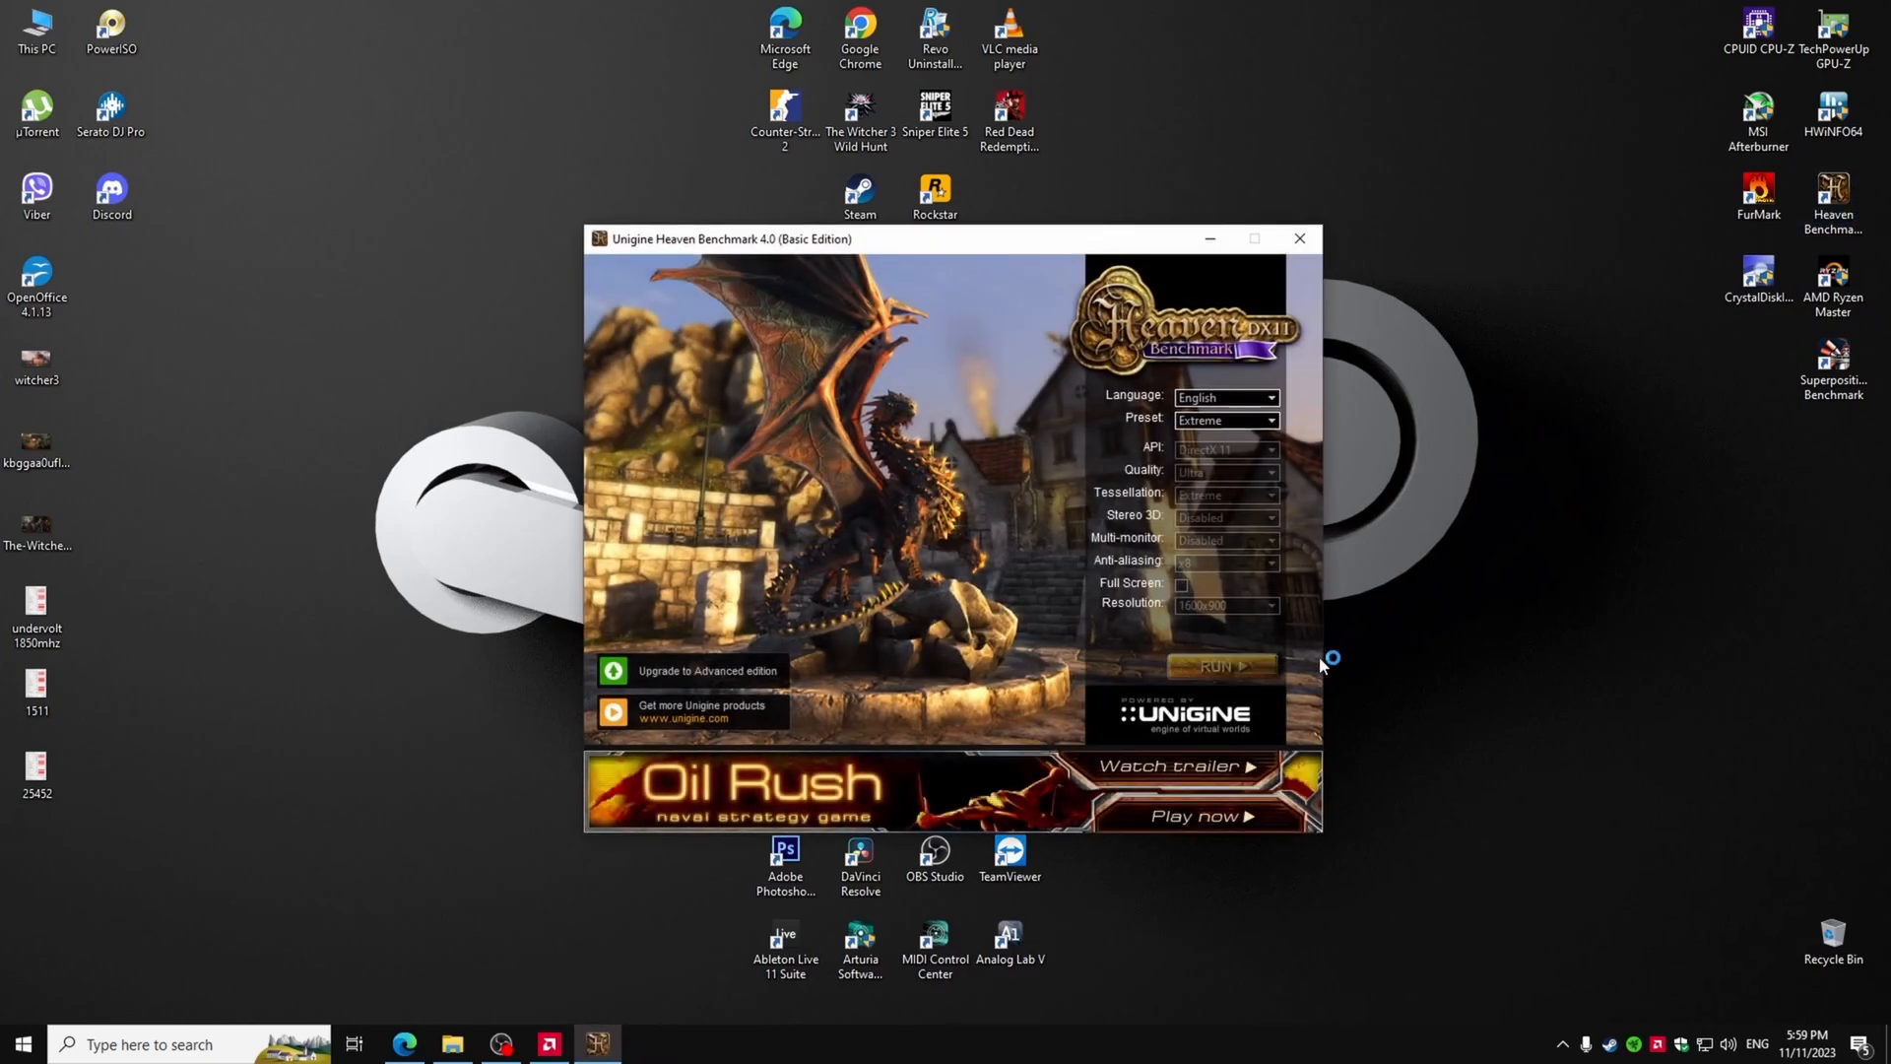
click(1221, 666)
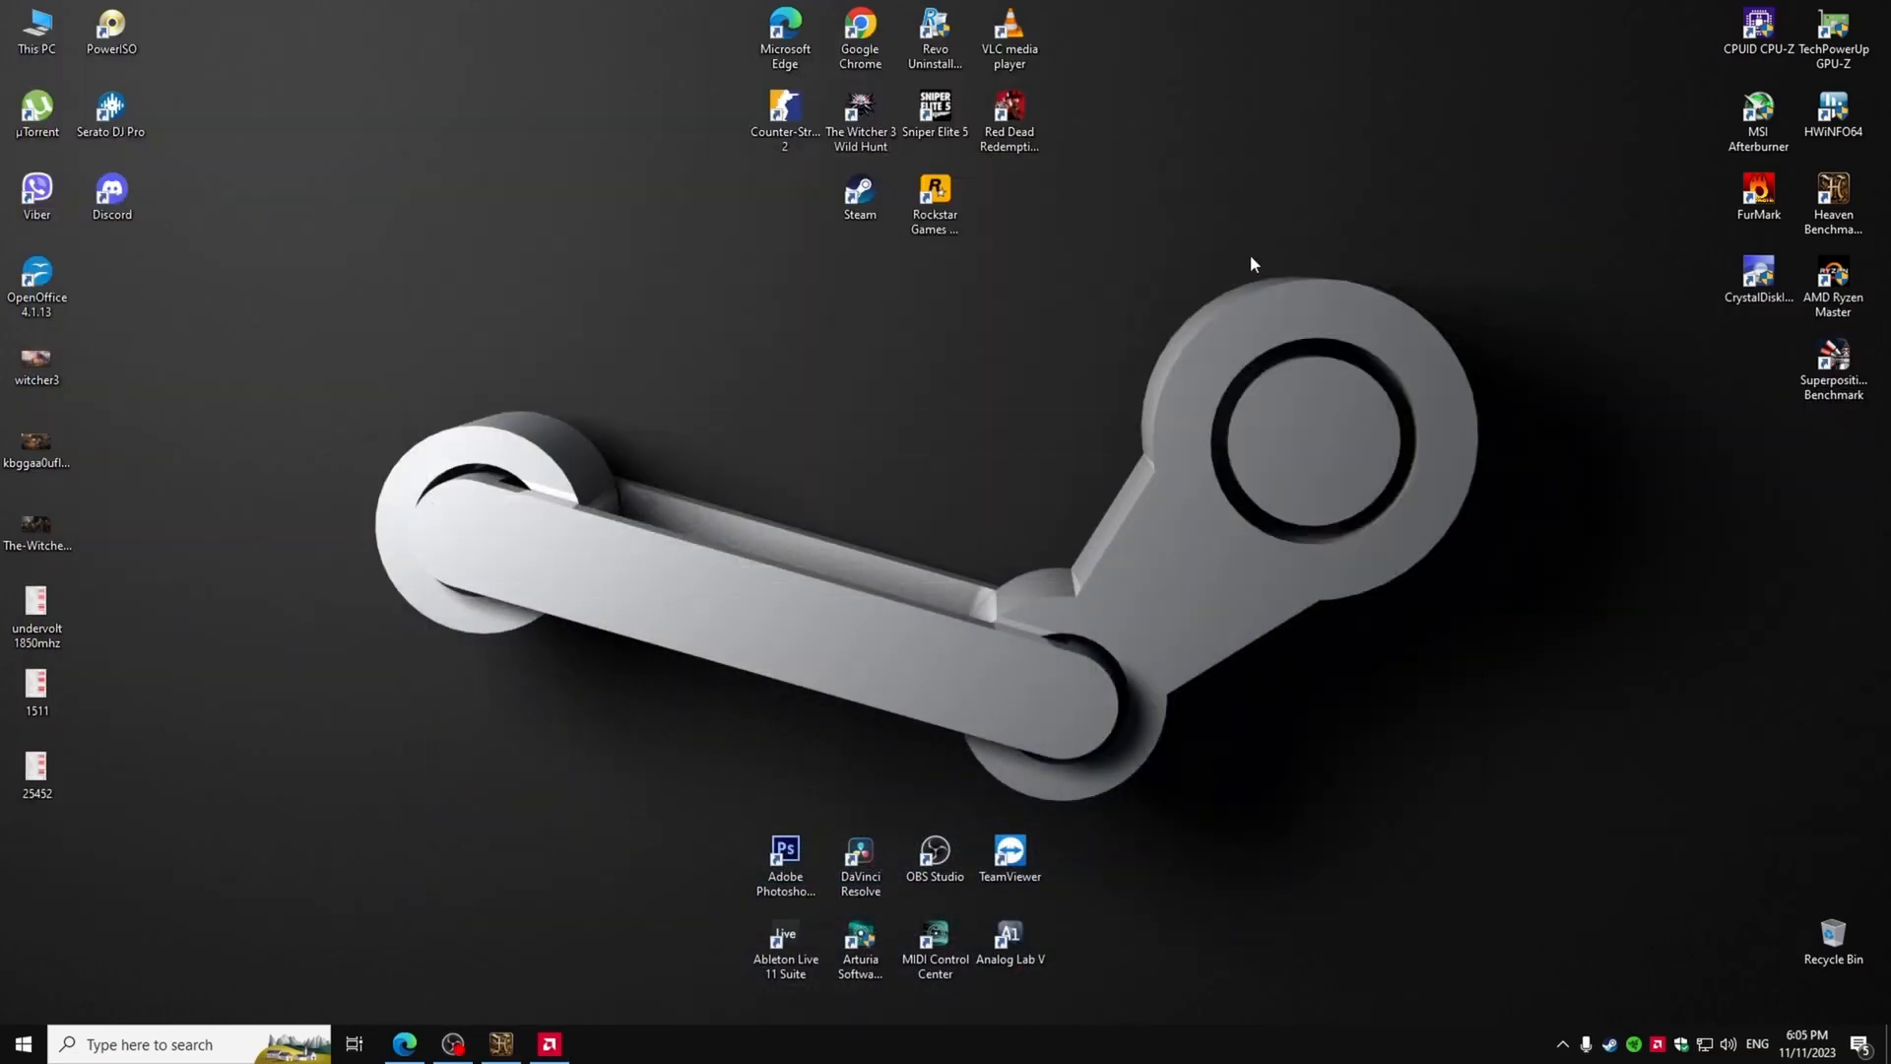
mouse_move(654, 827)
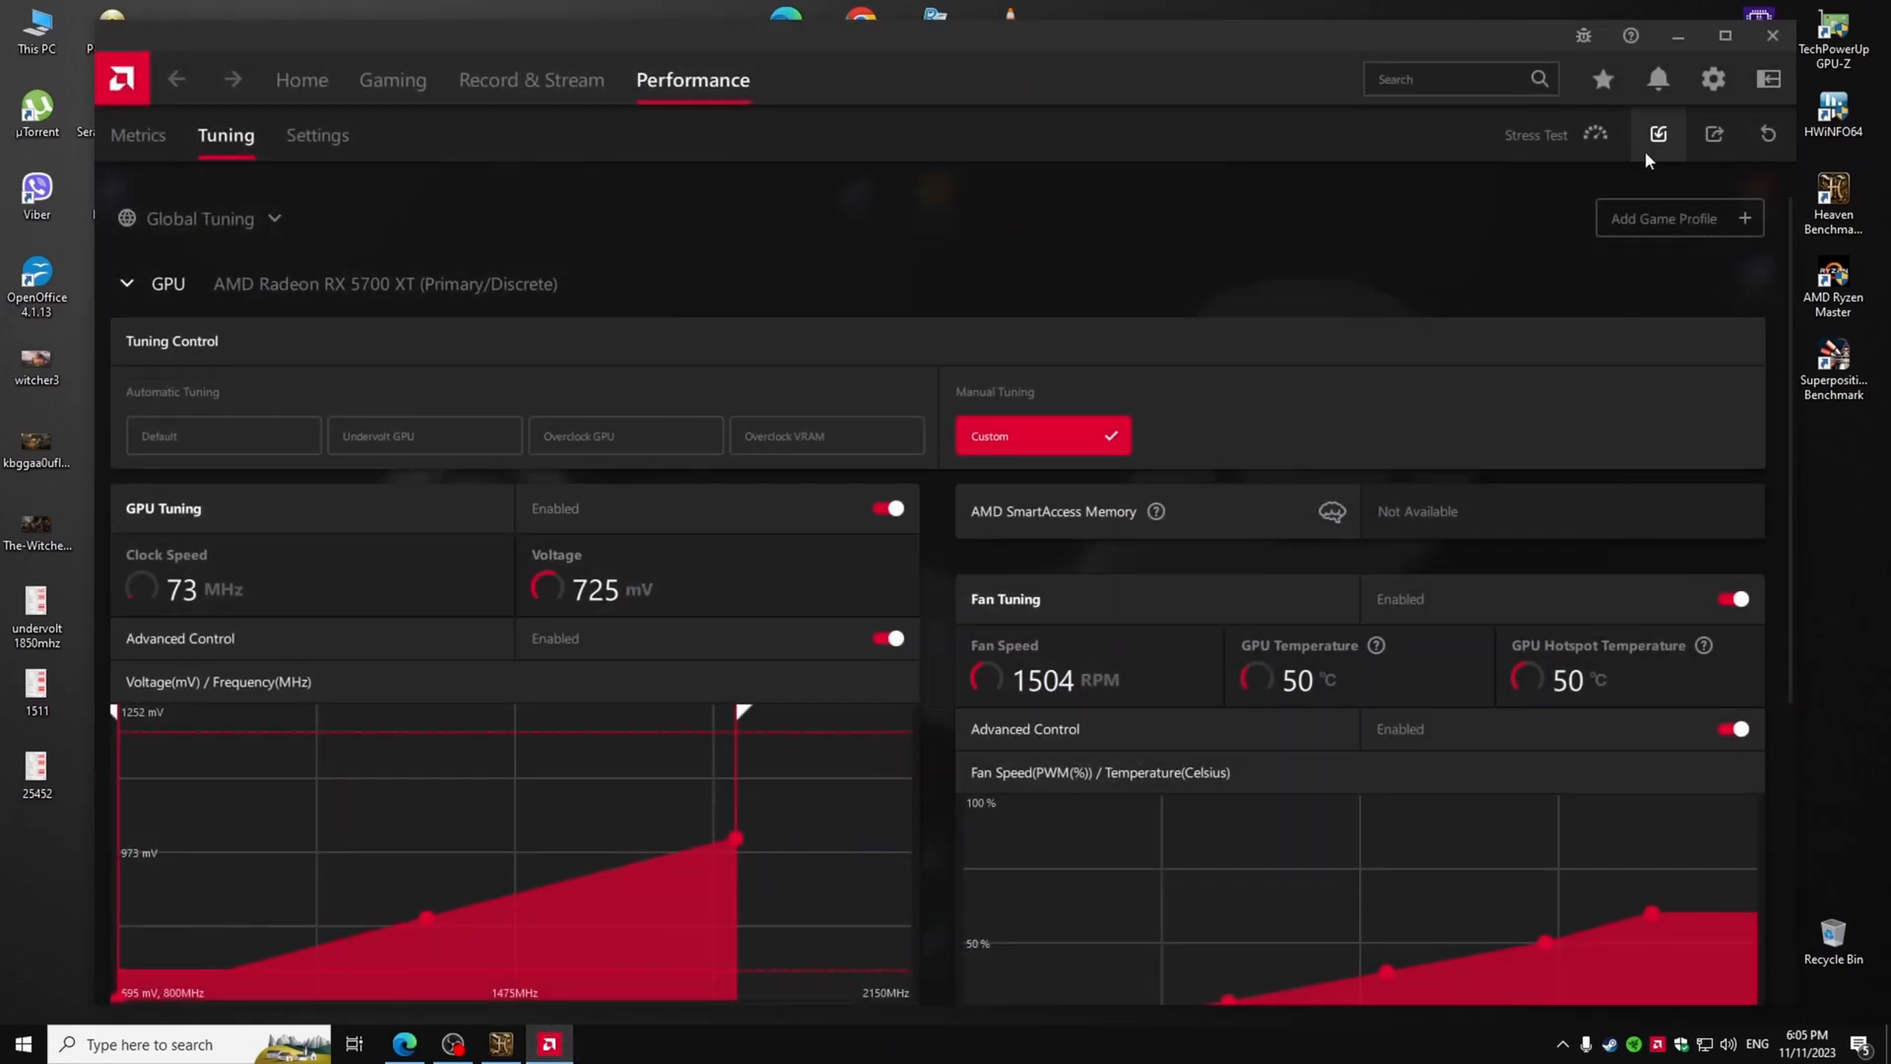
click(1714, 134)
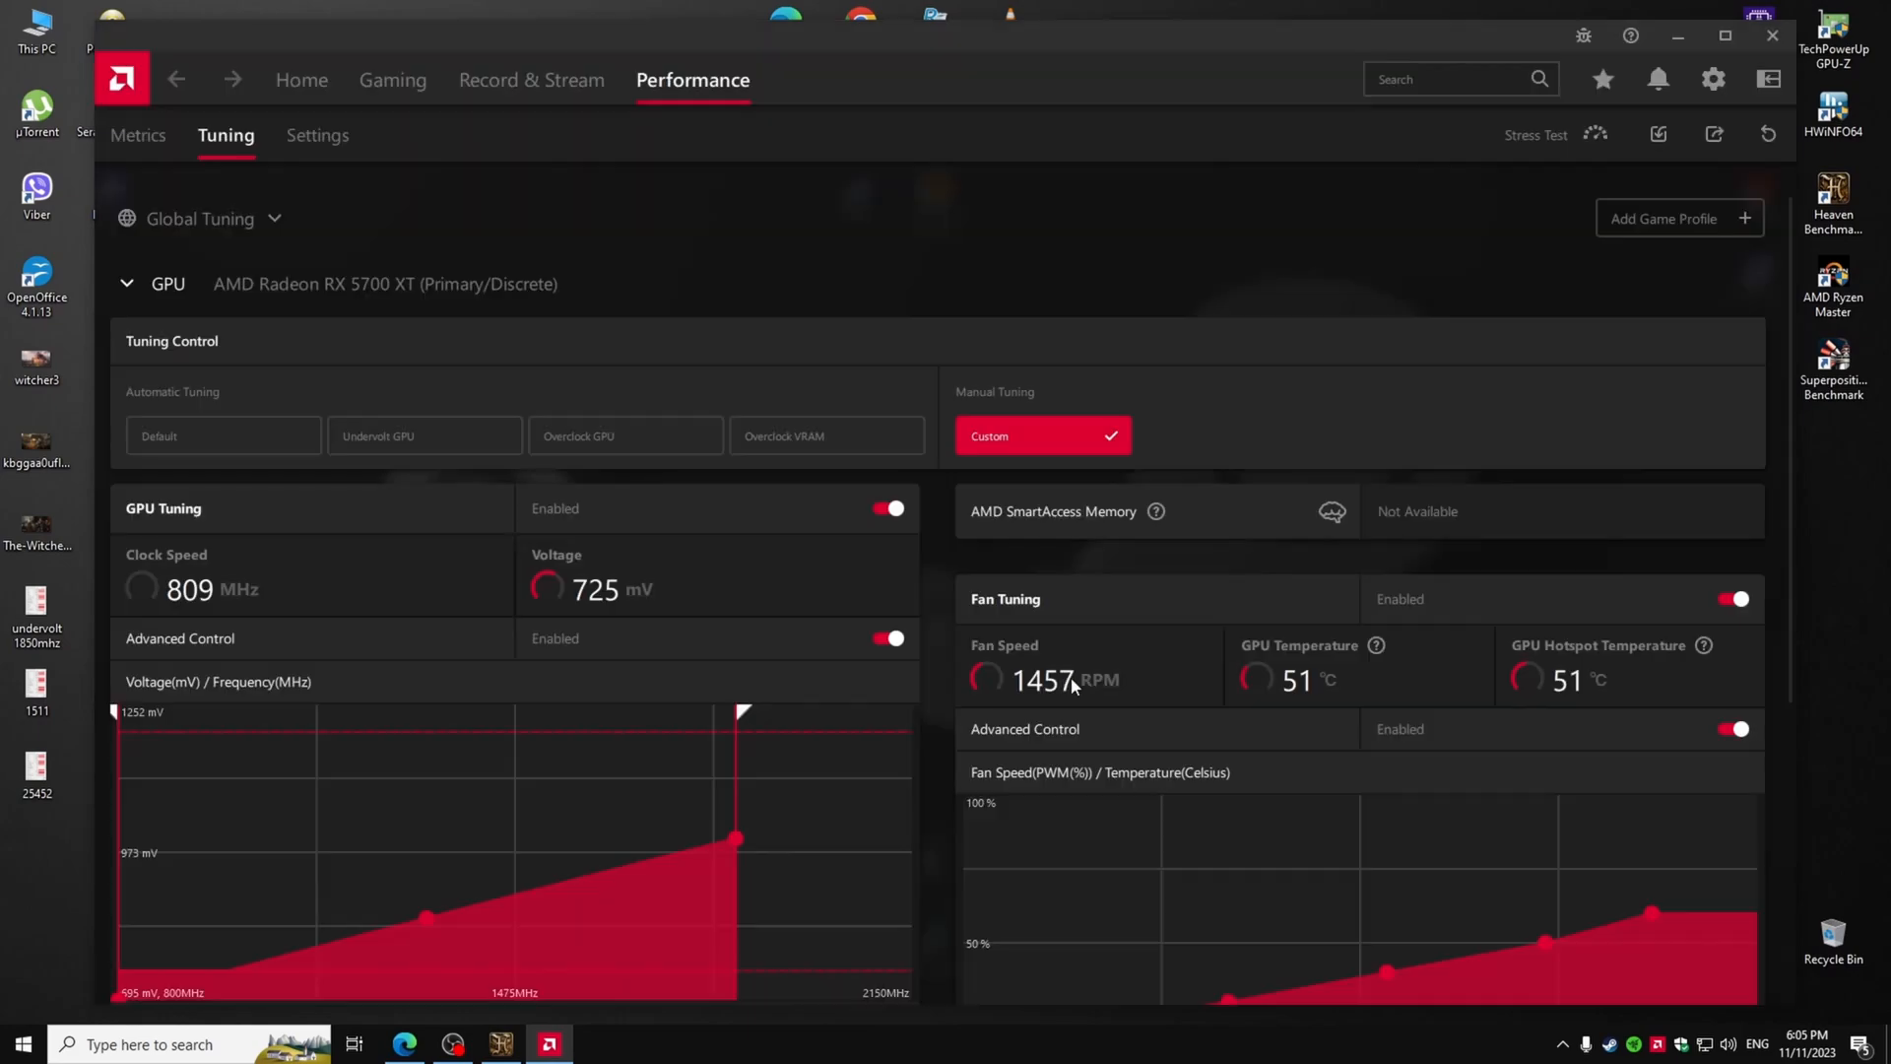
scroll(down, 3)
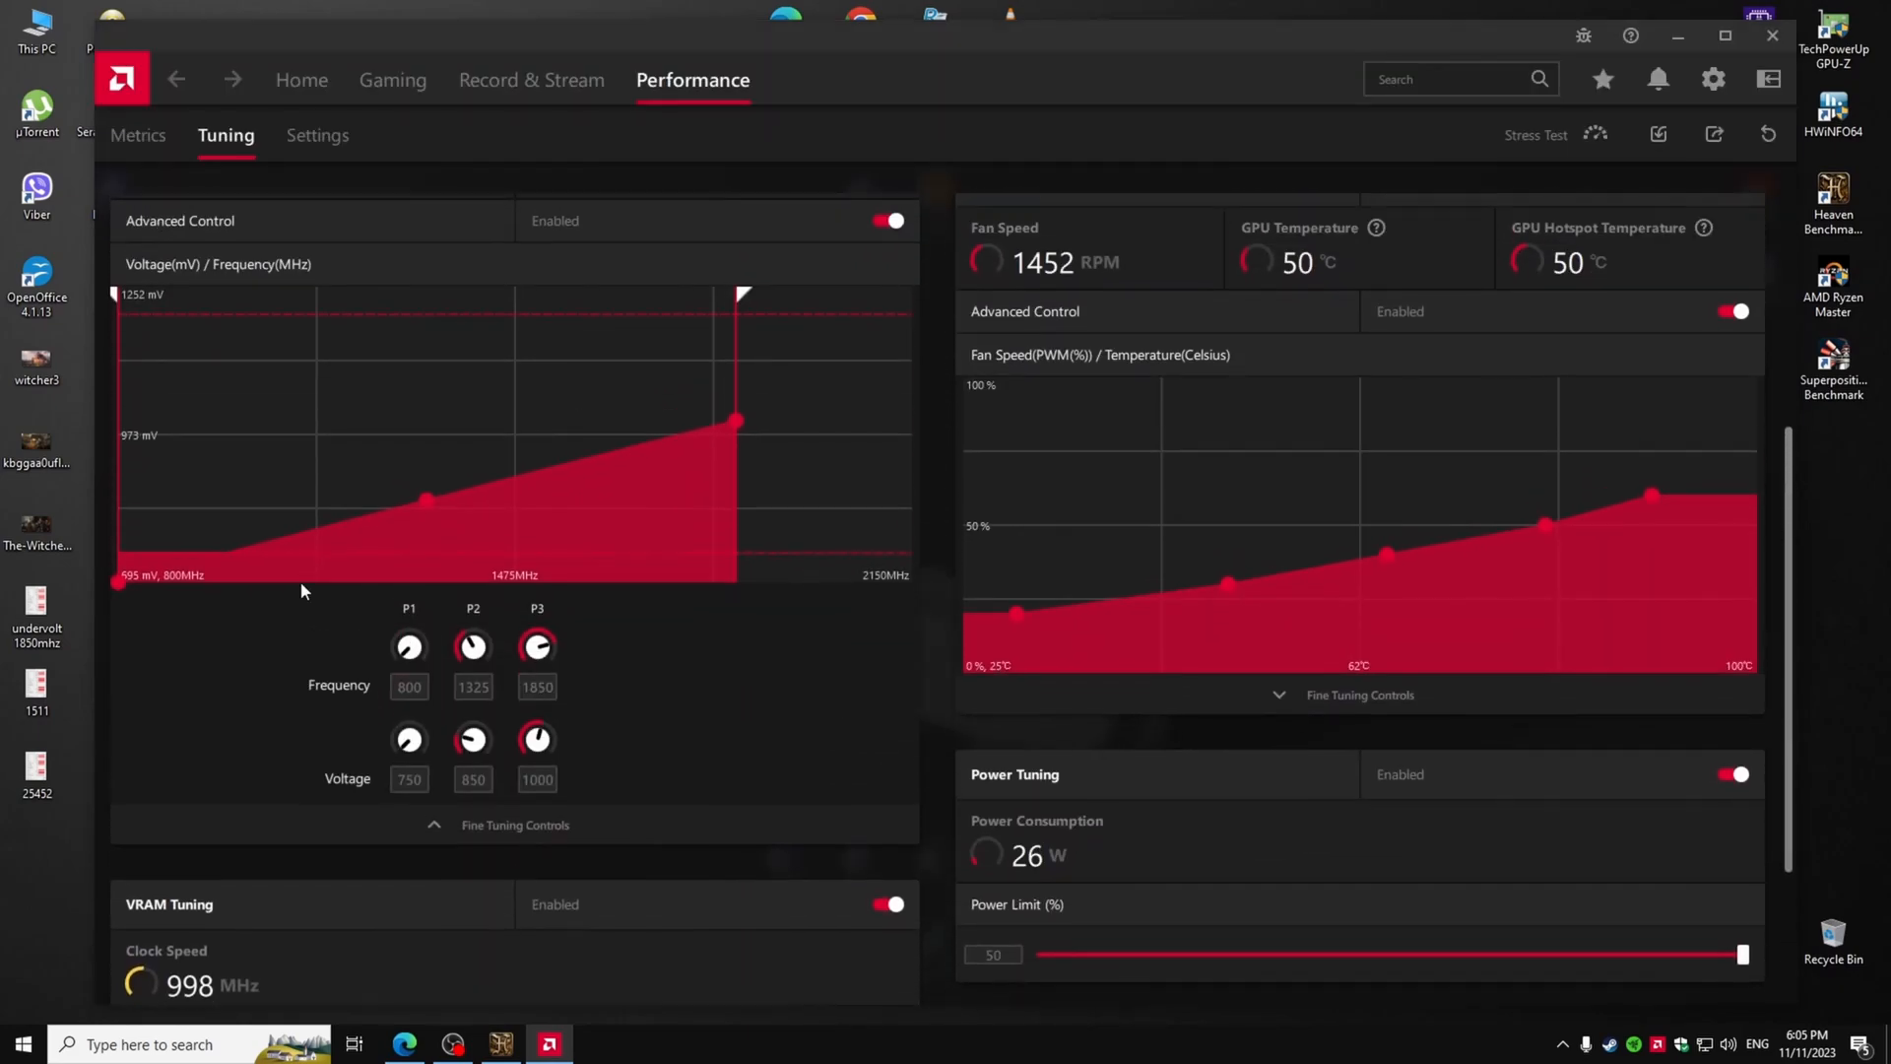
scroll(down, 3)
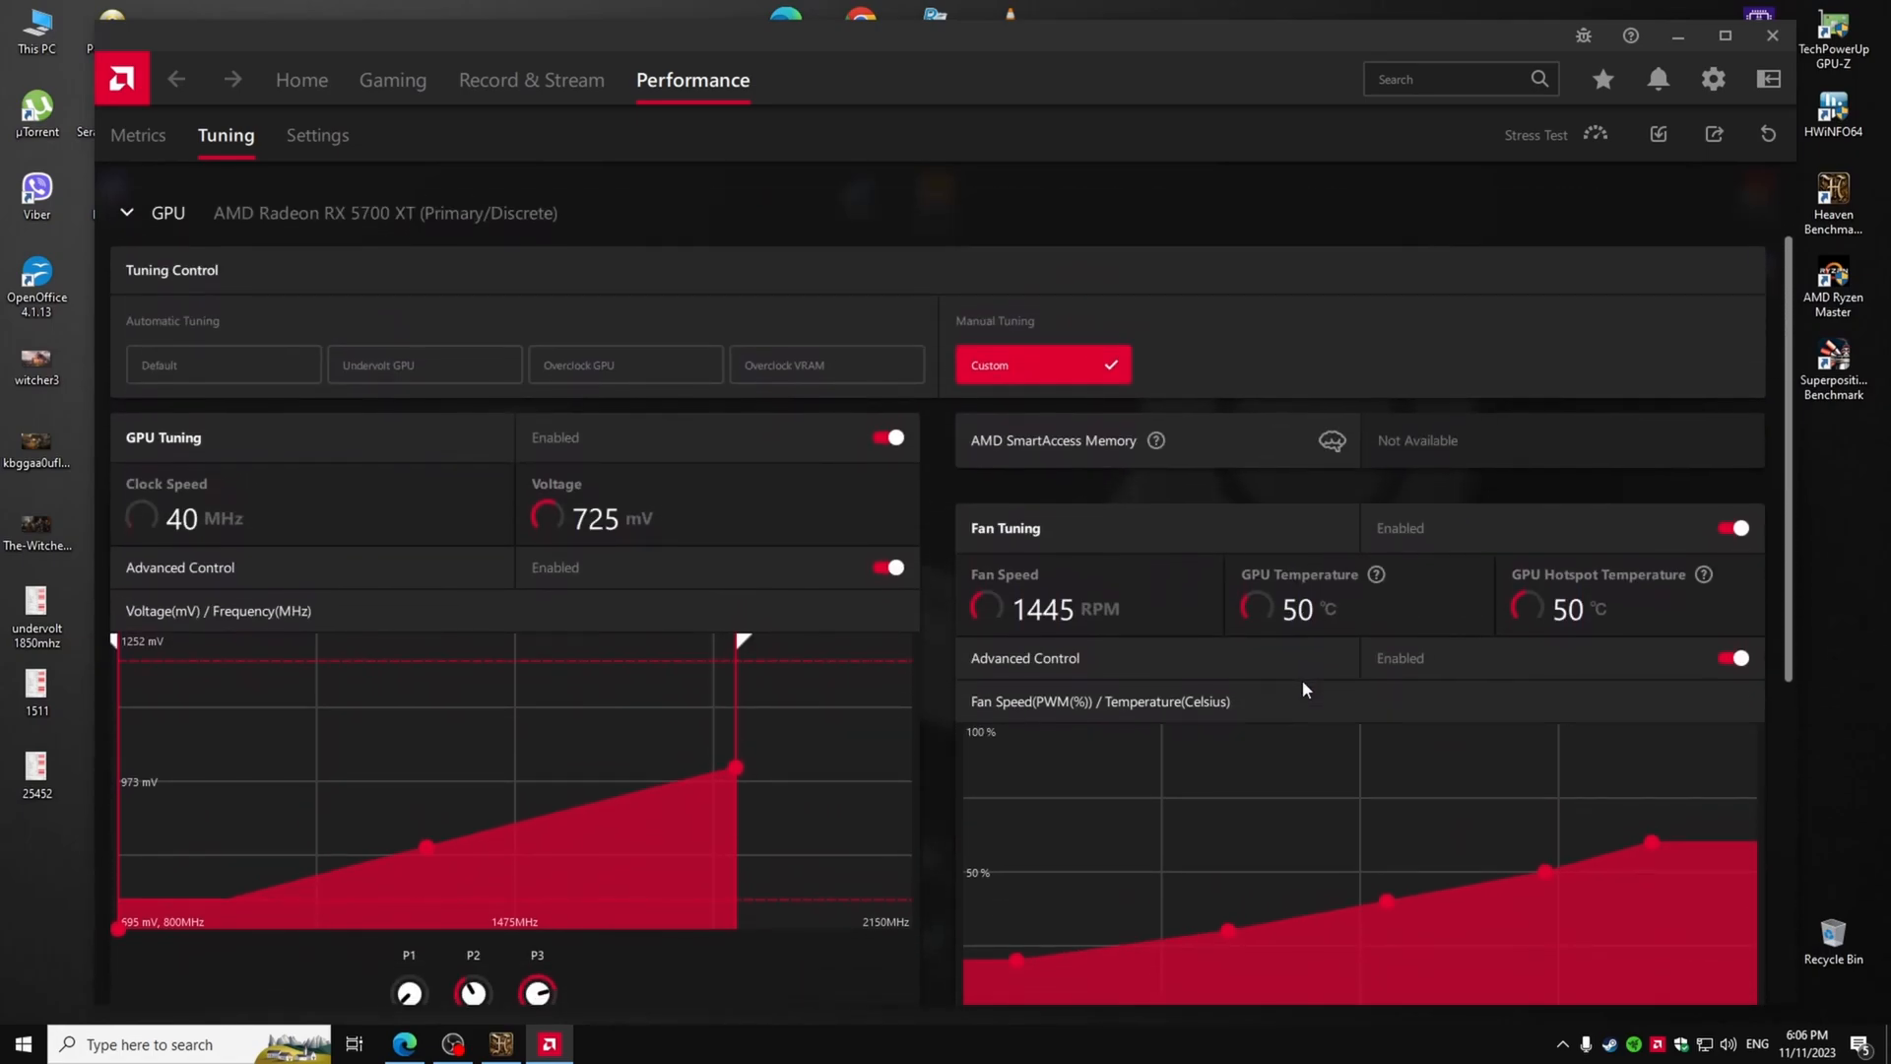
scroll(down, 3)
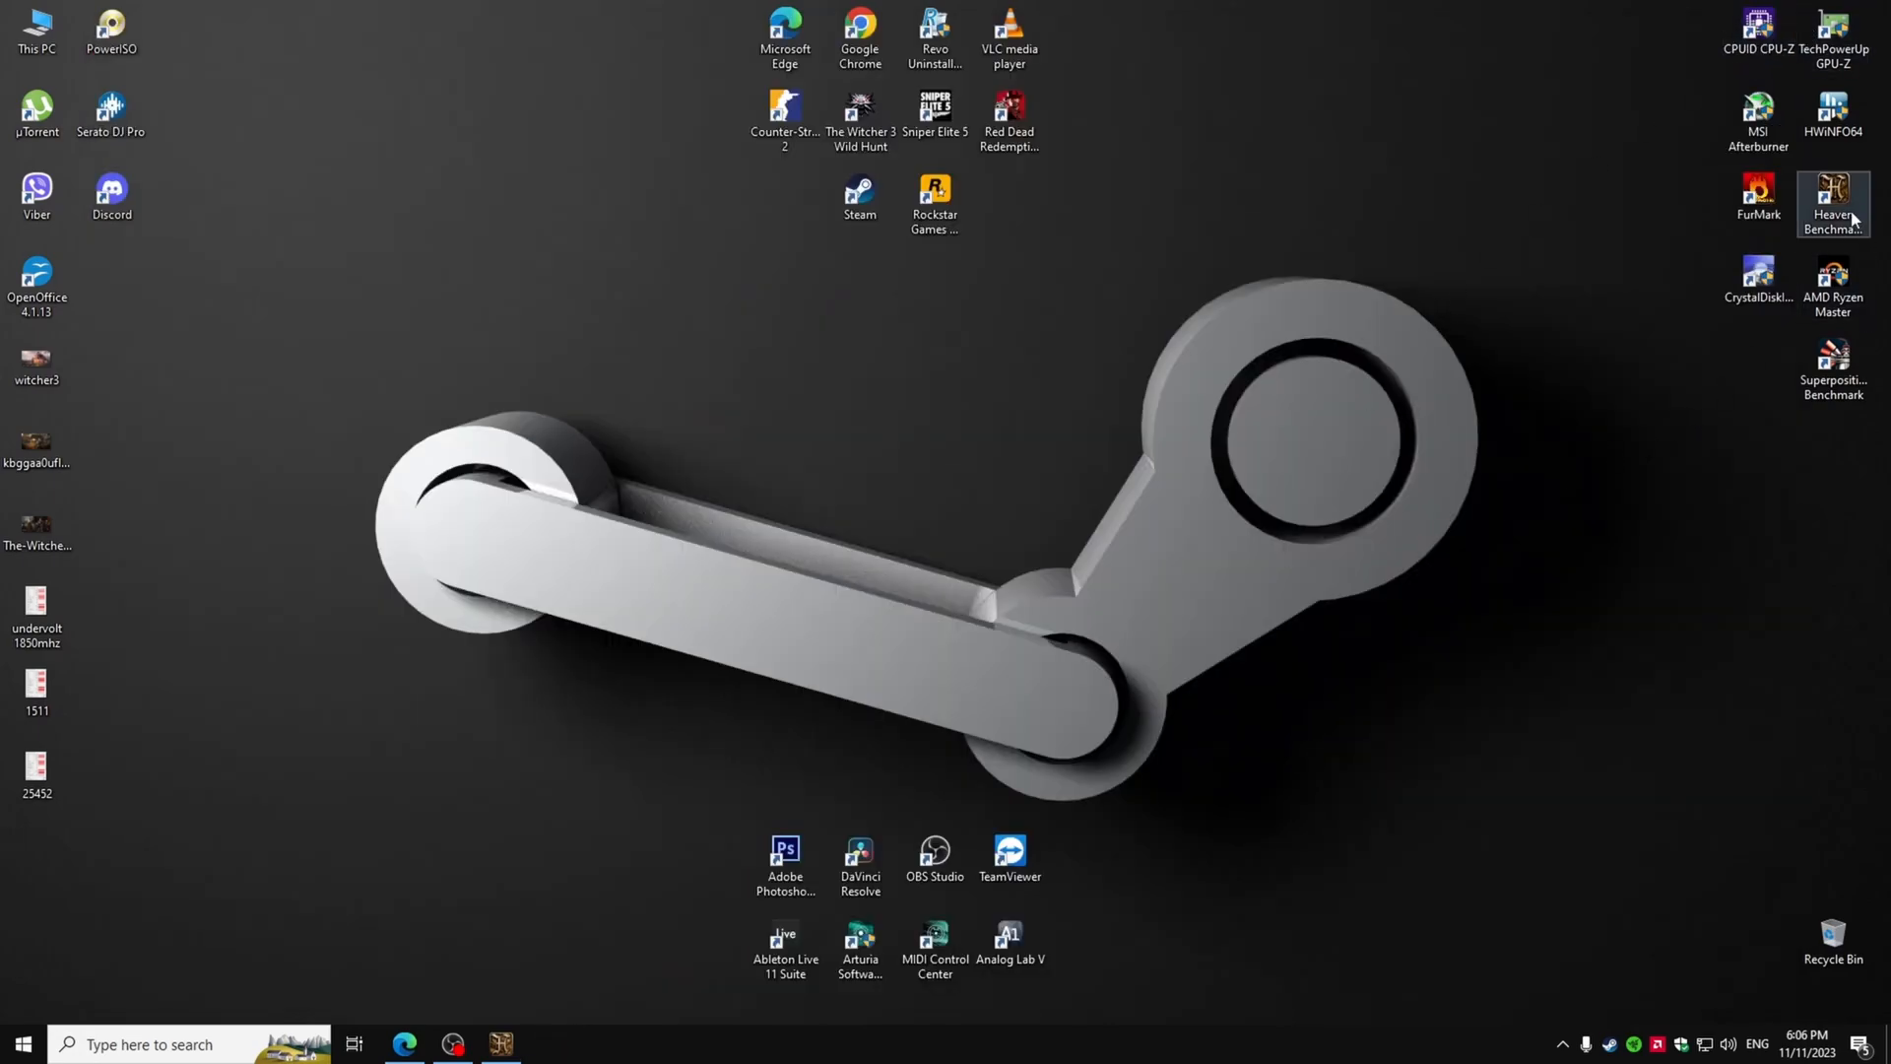
- Relaunch Heaven Benchmark and run it on the Extreme preset
double_click(1832, 195)
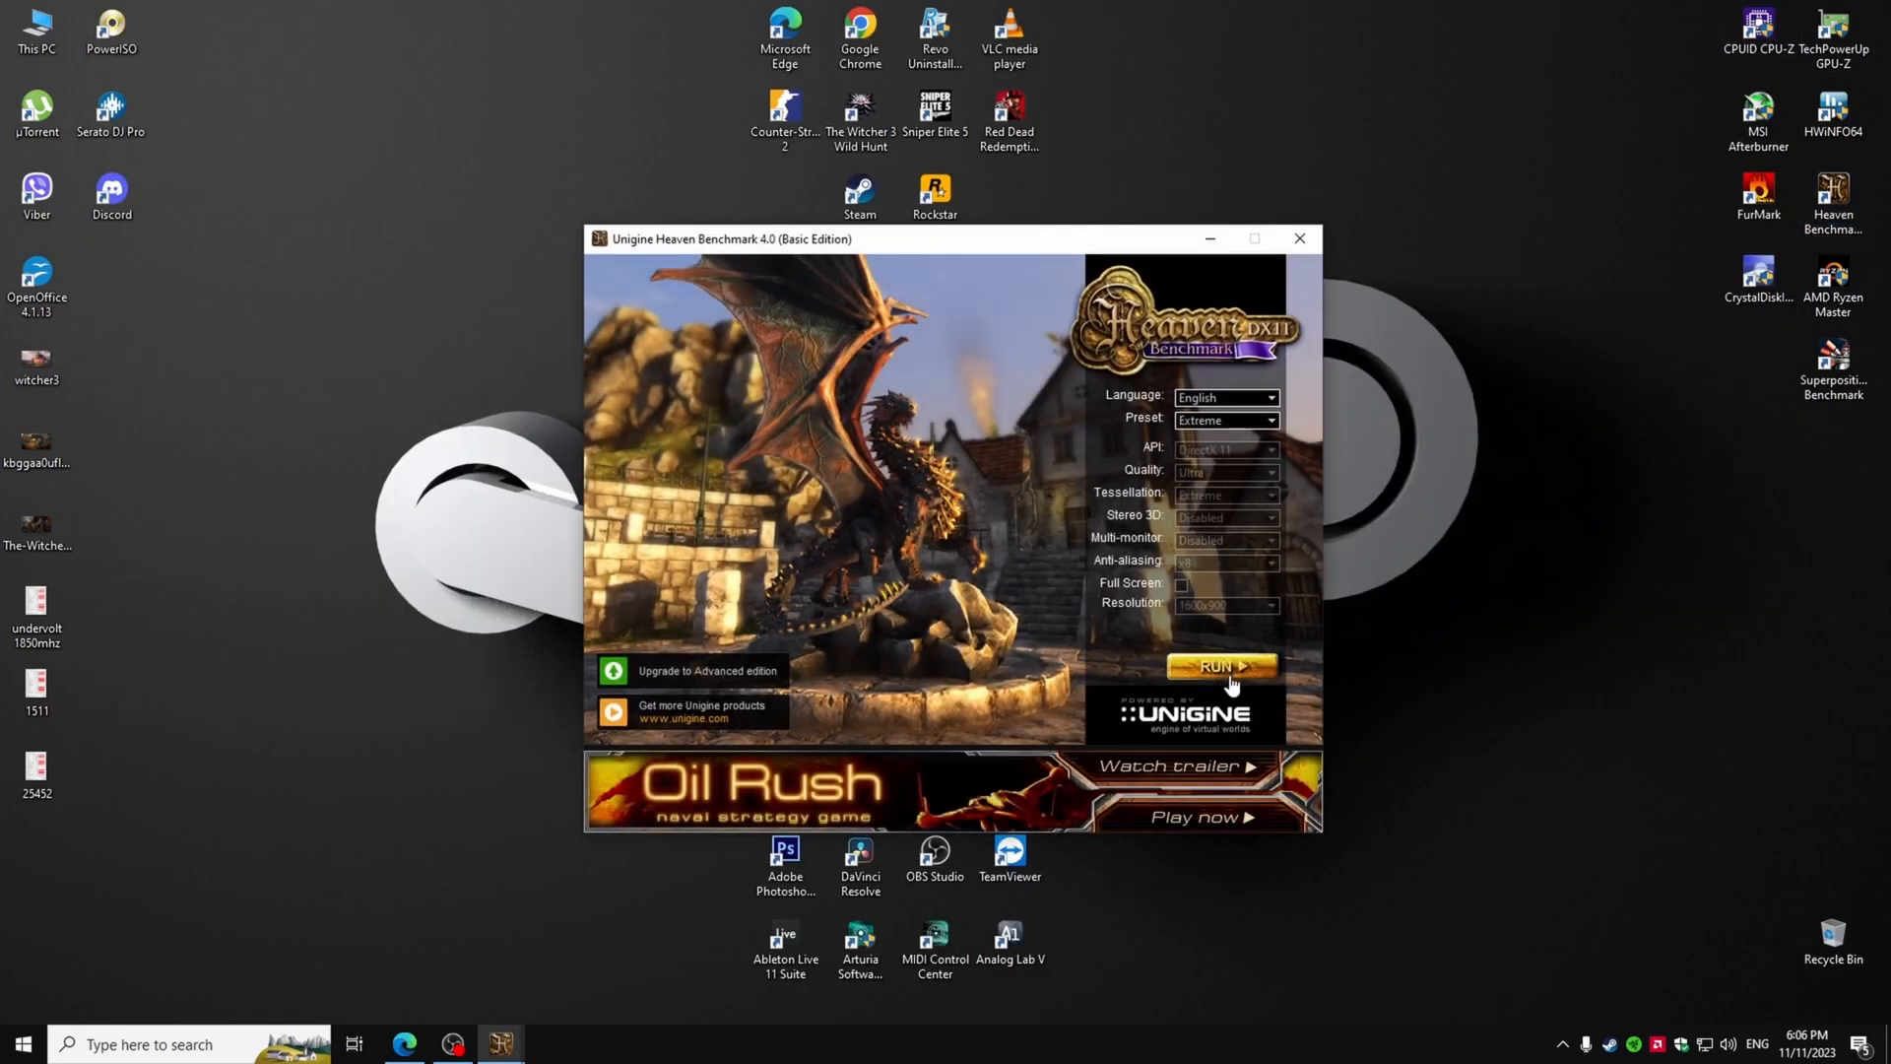
click(1222, 666)
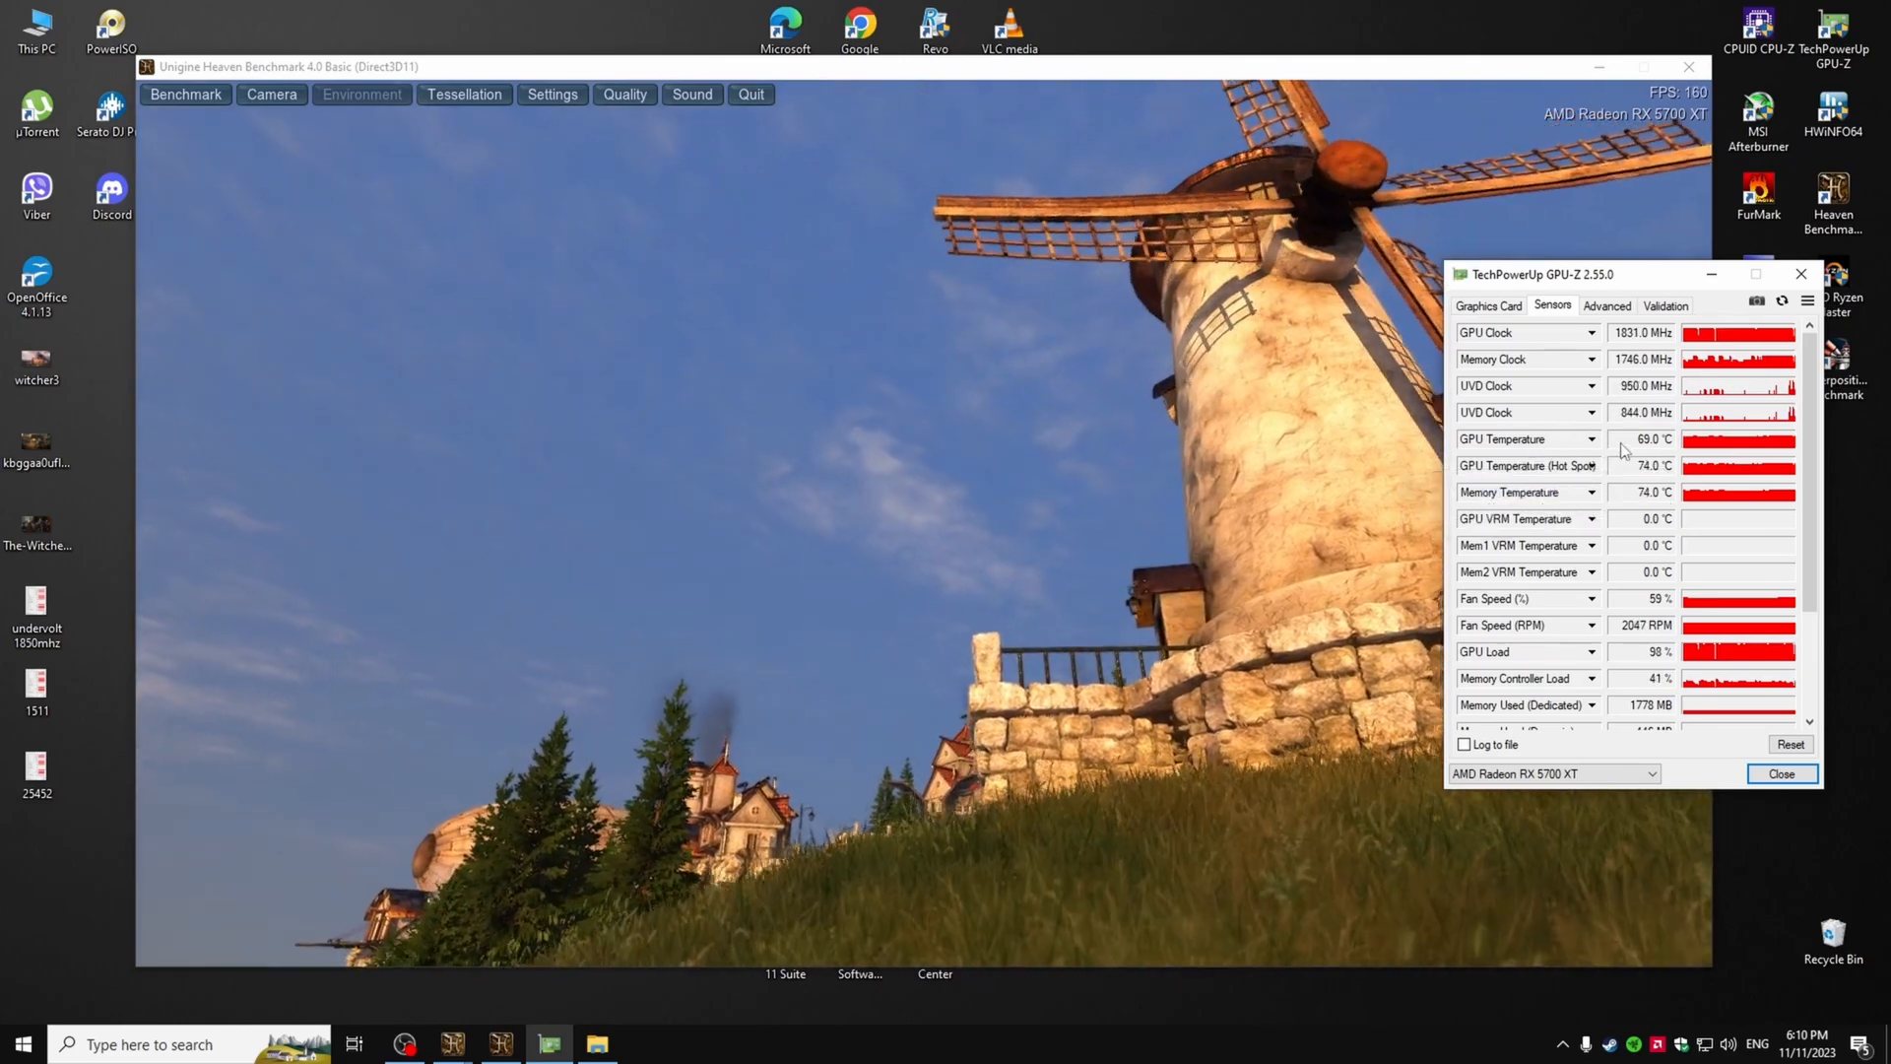
mouse_move(1560, 483)
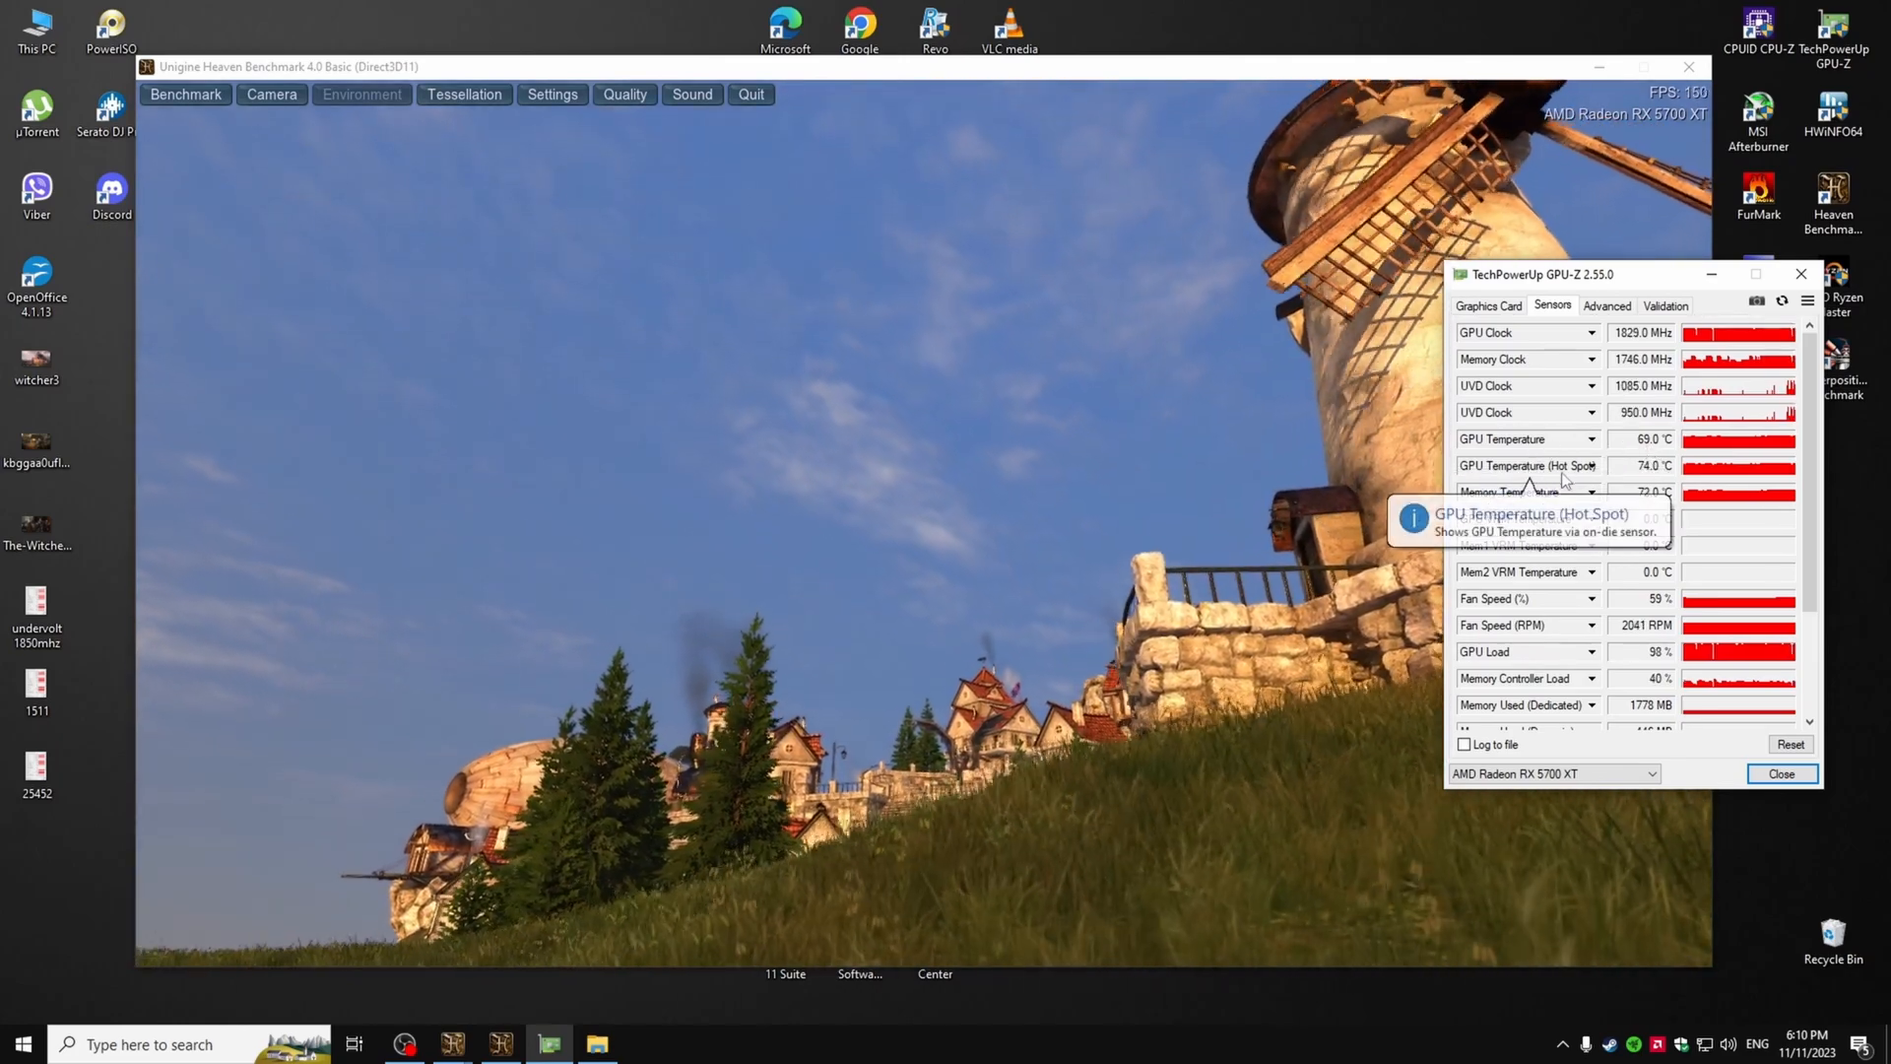